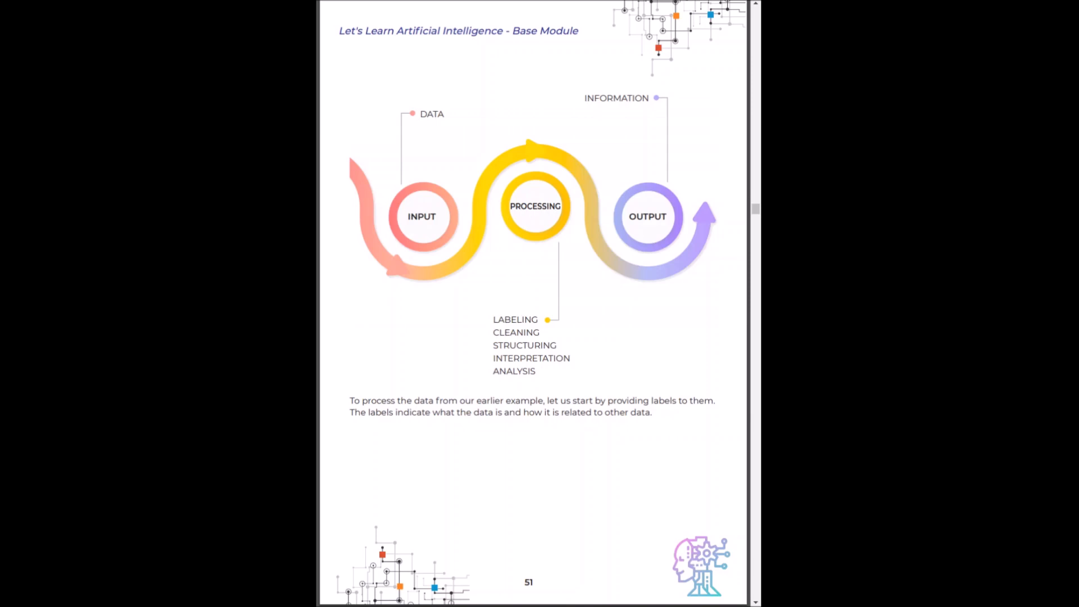
# Scroll from page 51's data-processing diagram to page 62 on qualitative data.
pyautogui.scroll(-3)
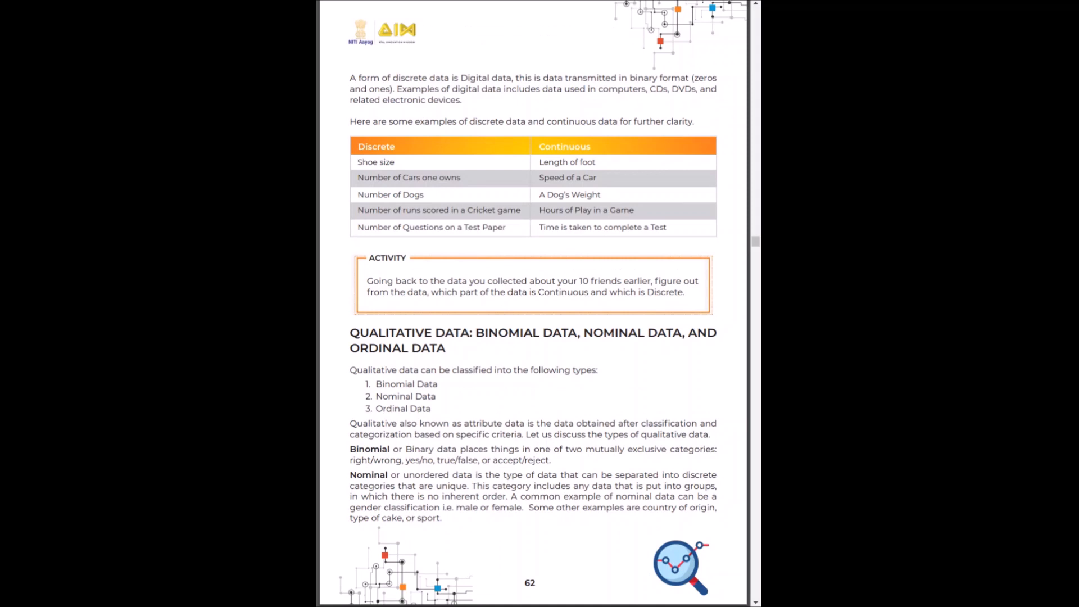
# Scroll past the 3.4 Database section to page 64's spreadsheet rows-and-columns diagram.
pyautogui.scroll(-3)
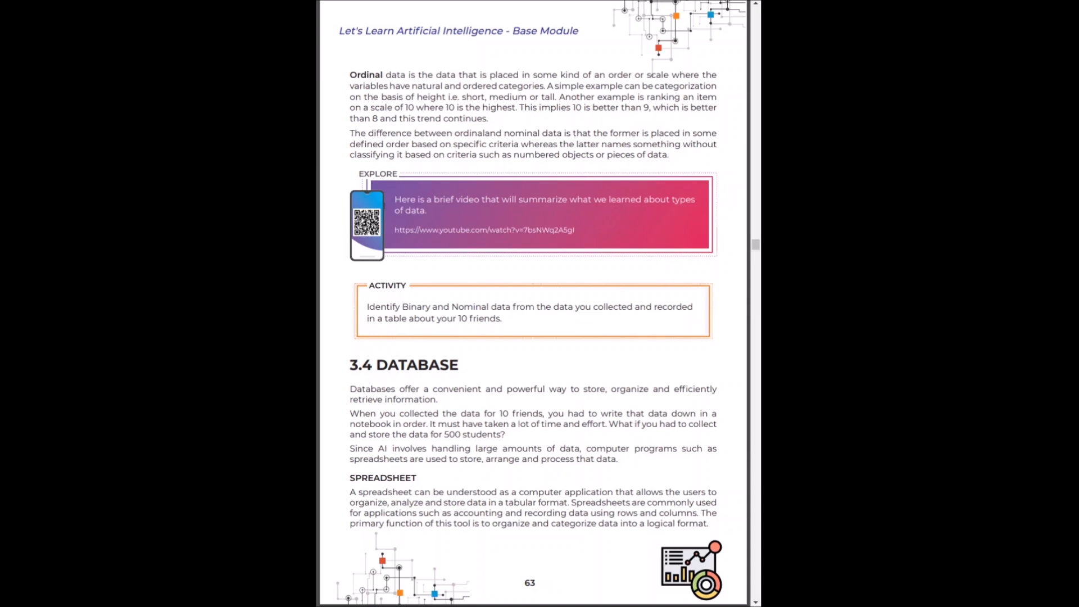
pyautogui.click(367, 224)
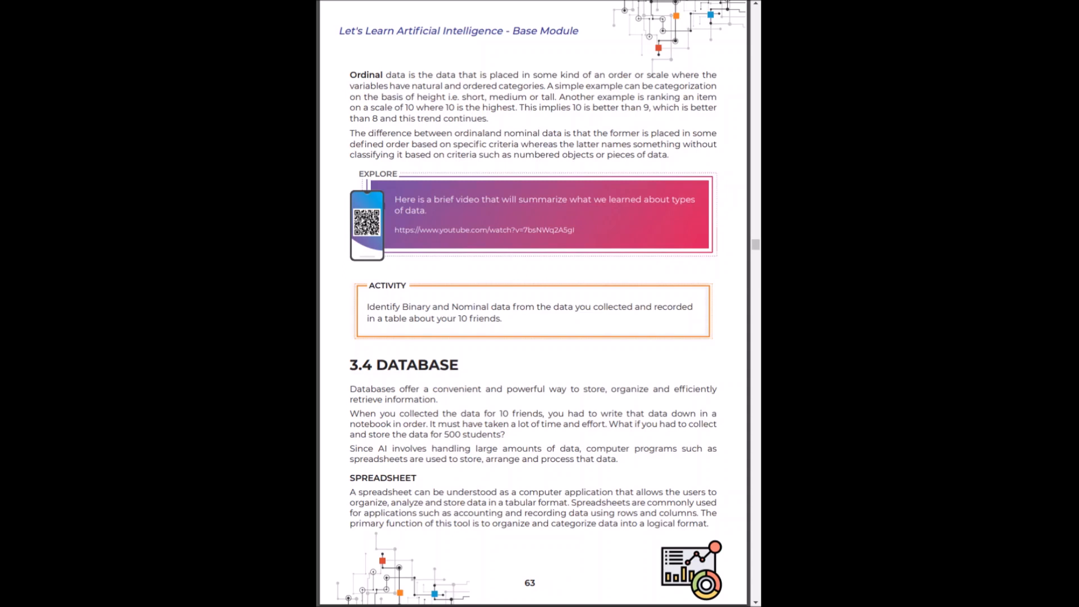
pyautogui.scroll(-3)
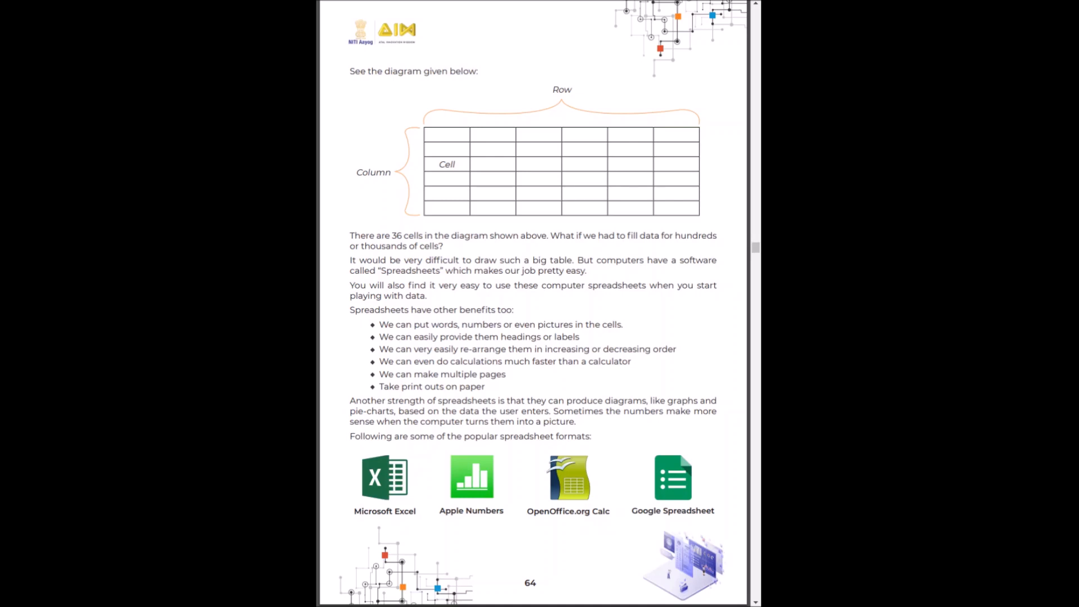
# Scroll to page 68 introducing 3.5 Data Science and Big Data.
pyautogui.scroll(-3)
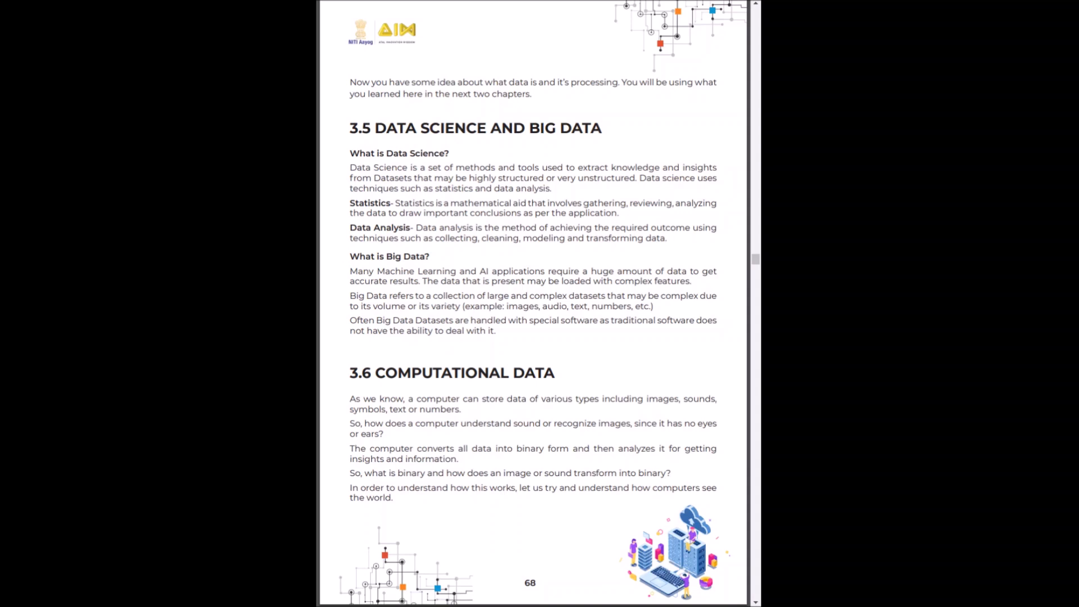
# Scroll one page down to page 69, the What Is Binary? section.
pyautogui.scroll(-3)
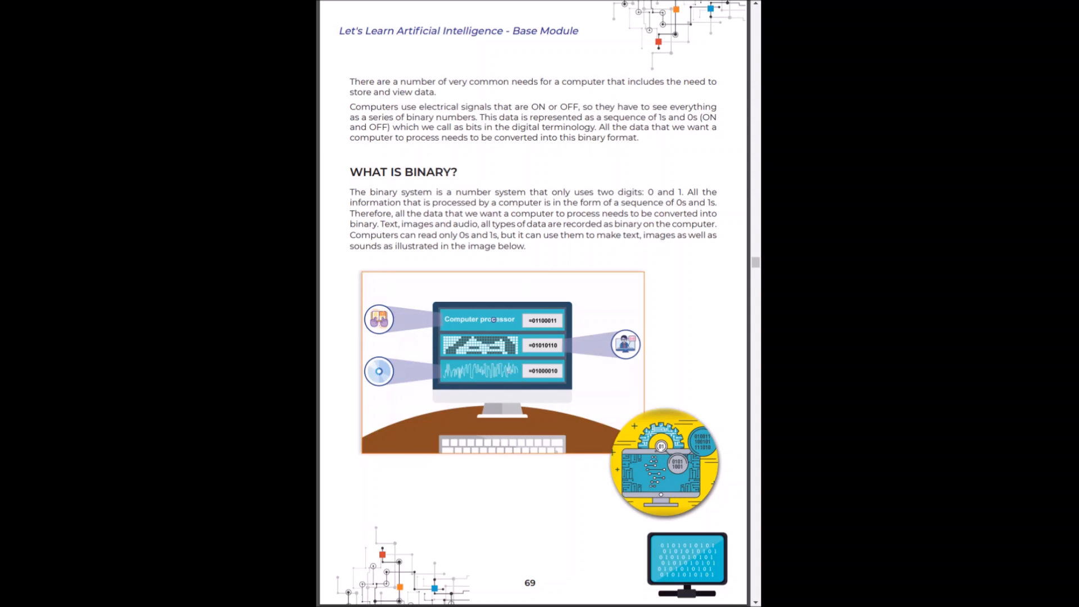
# Scroll through the binary activities to page 79's summary and activity answers.
pyautogui.scroll(-3)
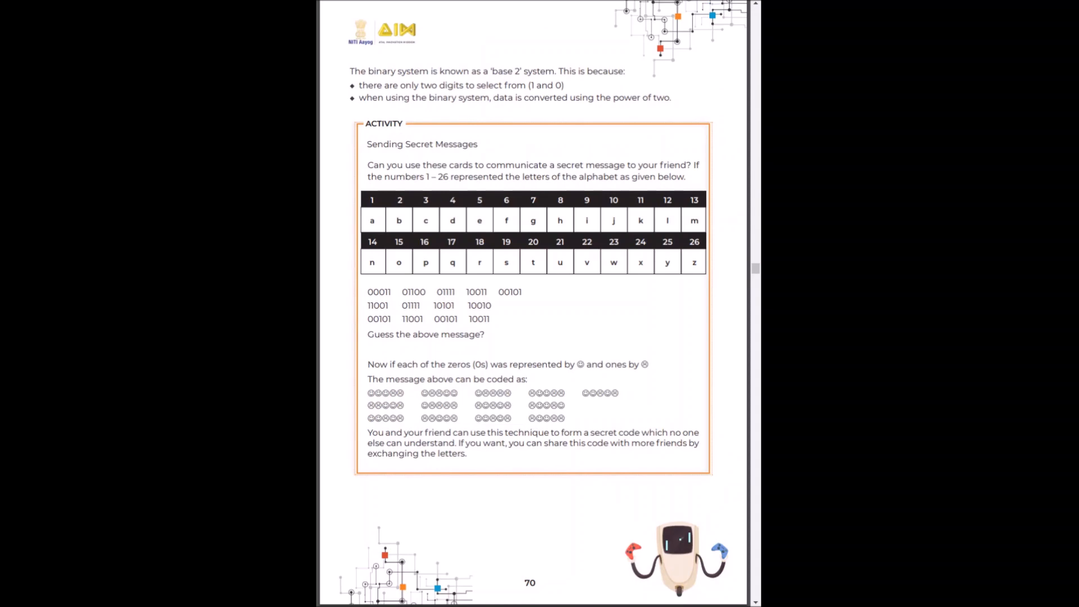
pyautogui.scroll(-3)
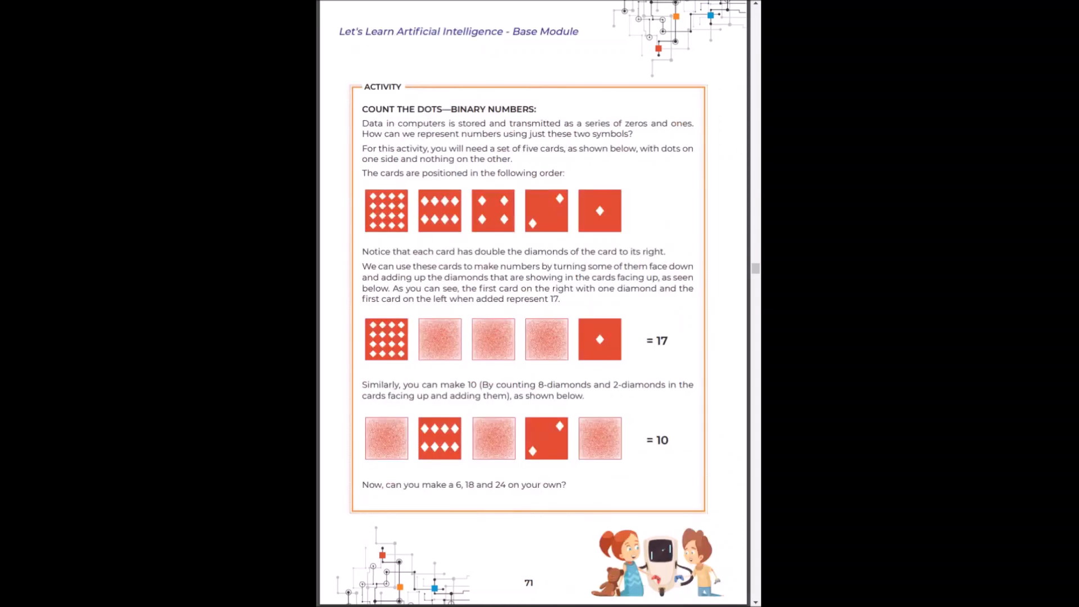
pyautogui.scroll(-3)
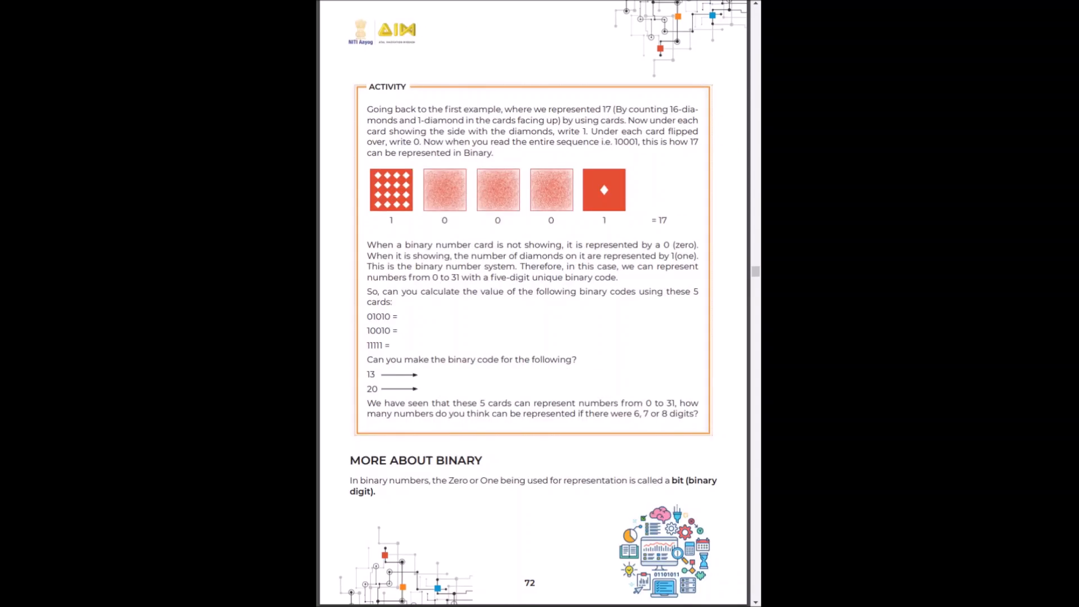
pyautogui.scroll(-3)
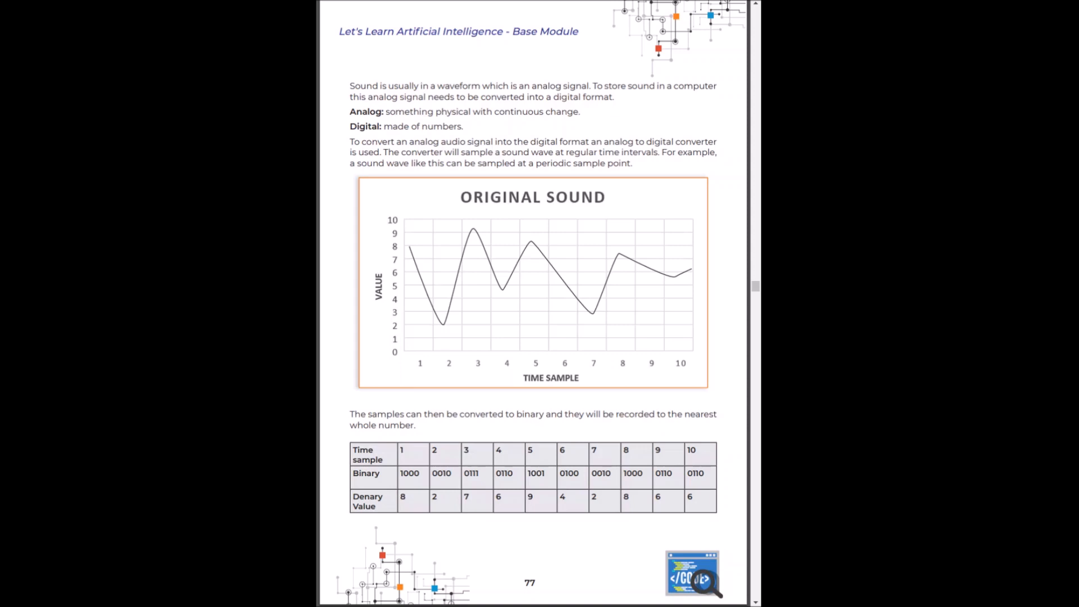
pyautogui.scroll(-3)
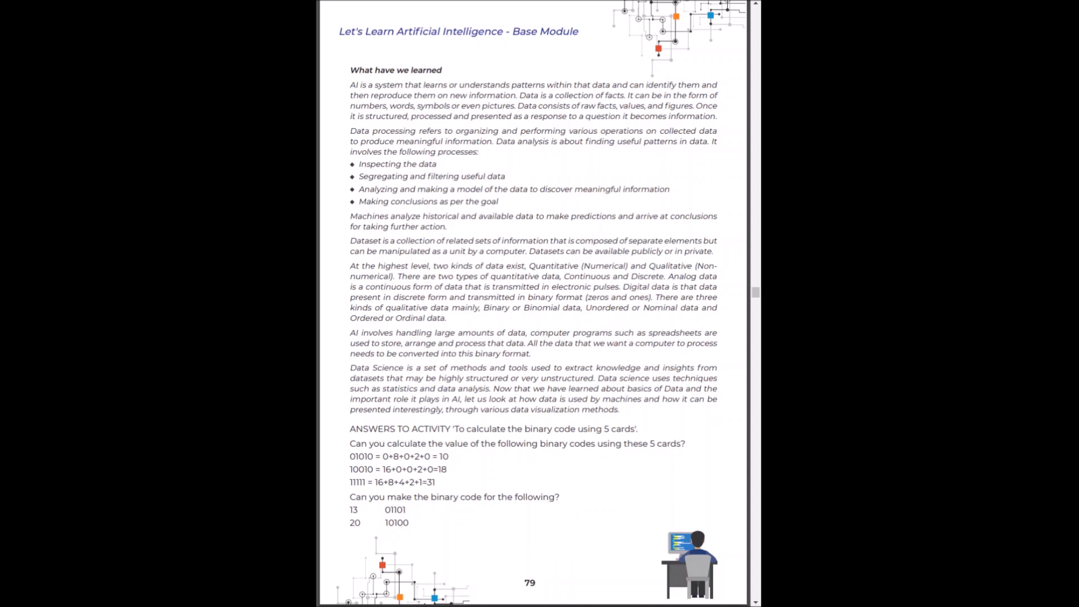
# Scroll from page 88's picture-guessing game to page 93's marbles algebra example.
pyautogui.scroll(-3)
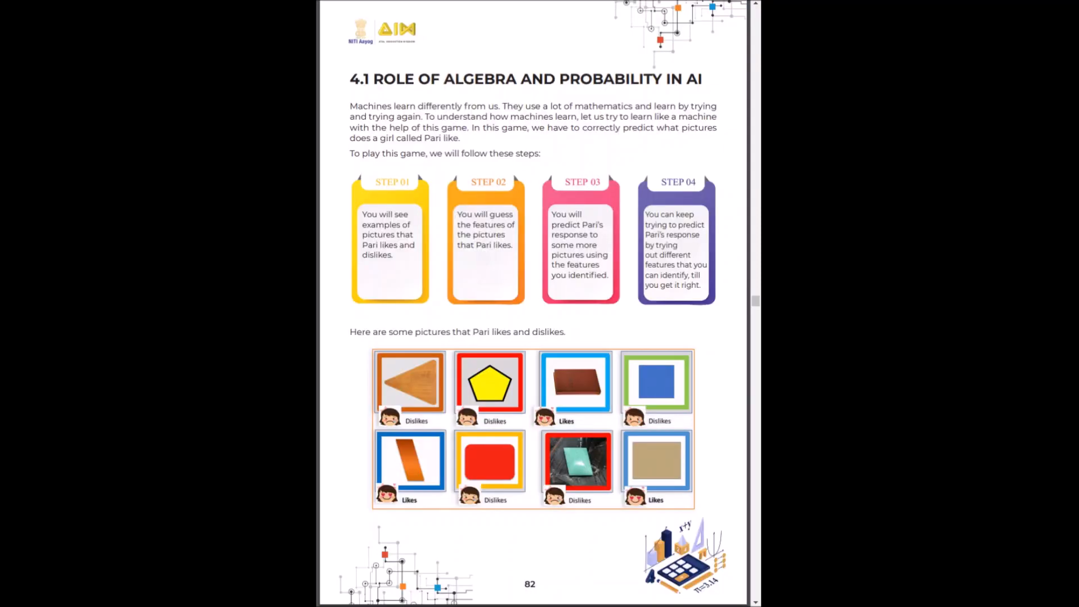
pyautogui.scroll(-3)
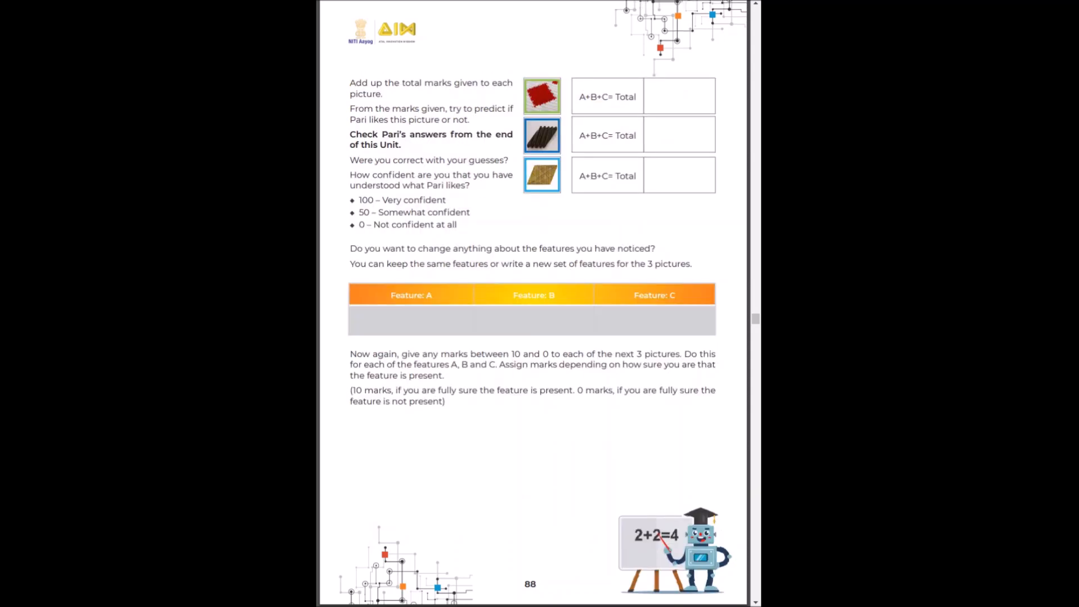
pyautogui.scroll(-3)
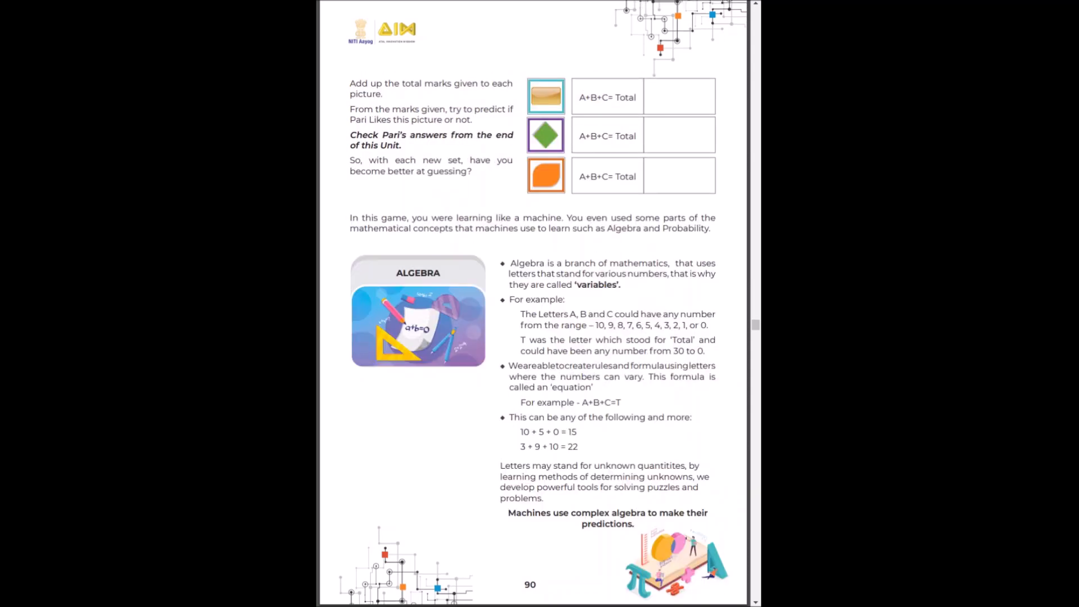
pyautogui.scroll(-3)
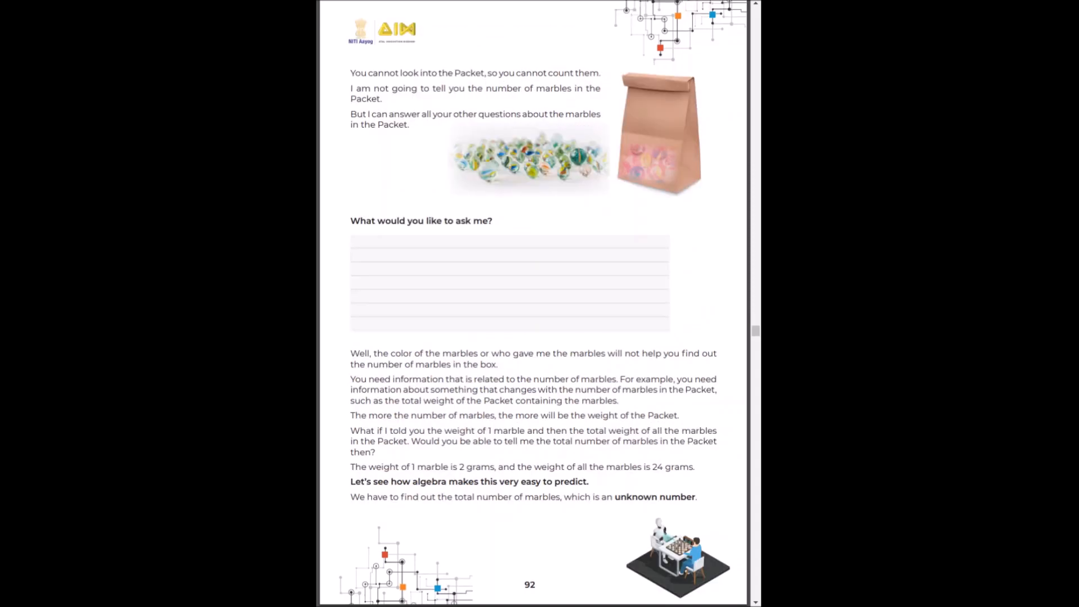
pyautogui.scroll(-3)
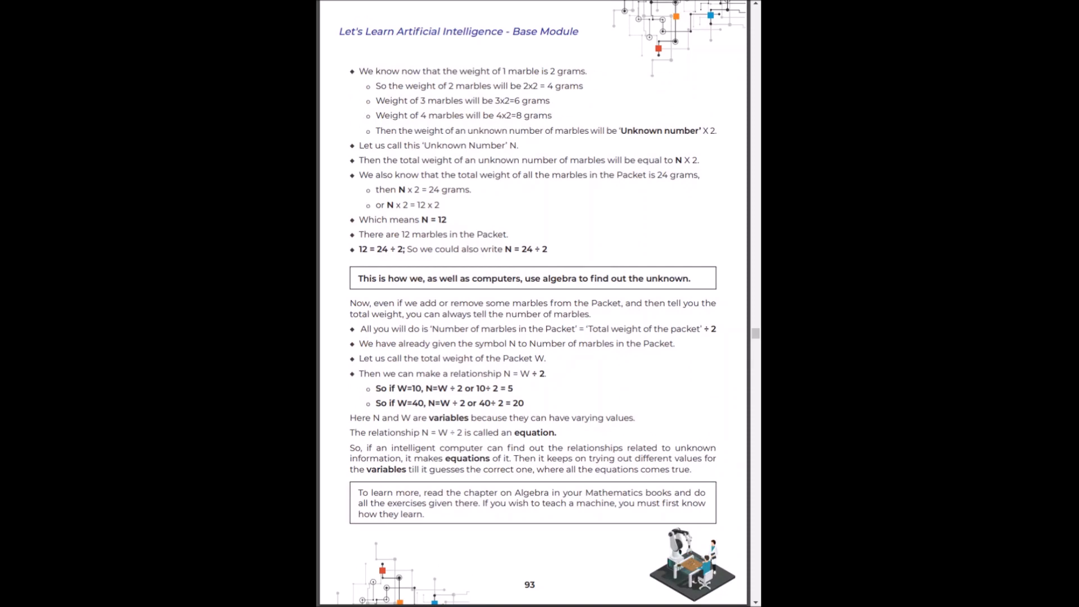
pyautogui.scroll(-3)
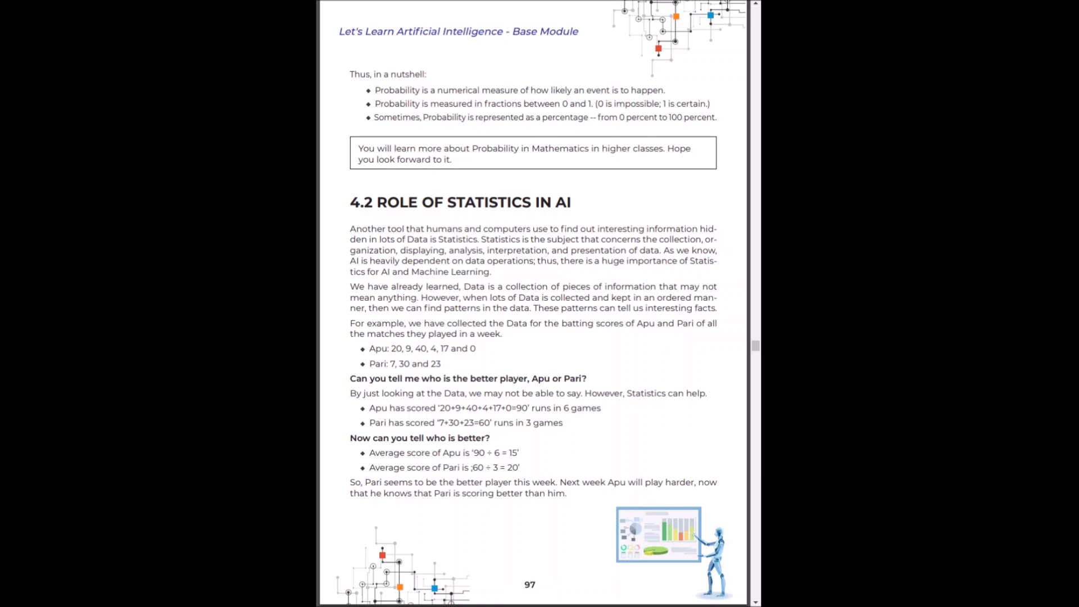
# Scroll past section 4.2 to page 99's Data Visualization section and student marks table.
pyautogui.scroll(-3)
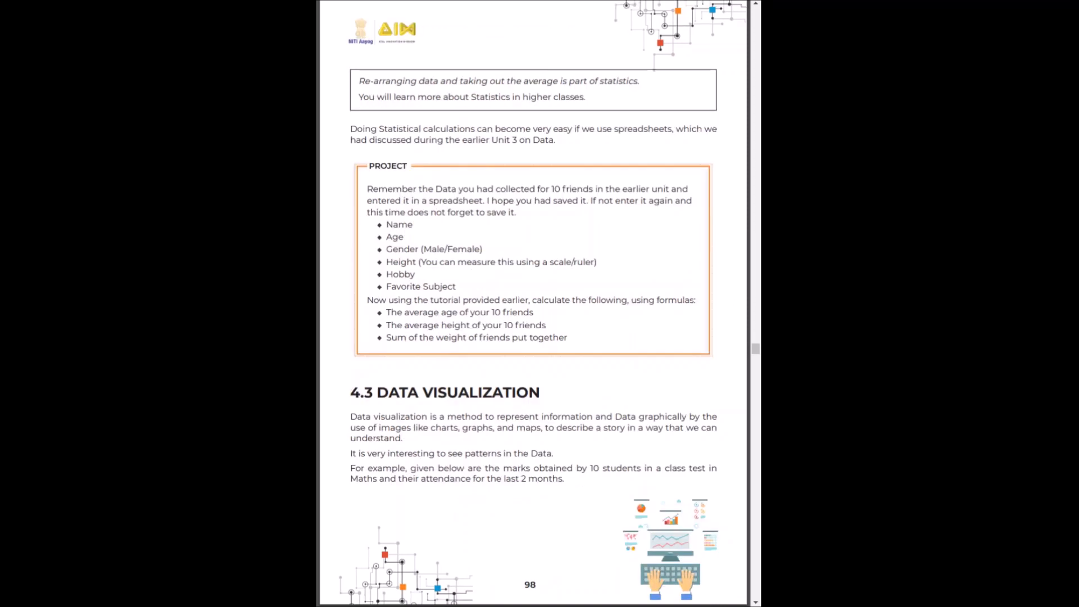
pyautogui.scroll(-3)
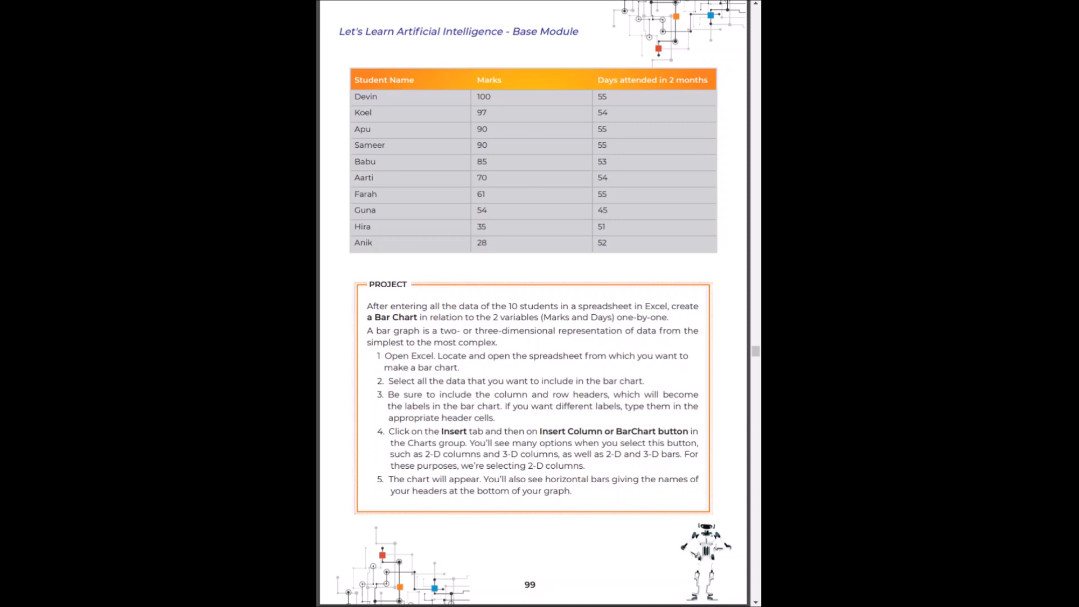
pyautogui.scroll(-3)
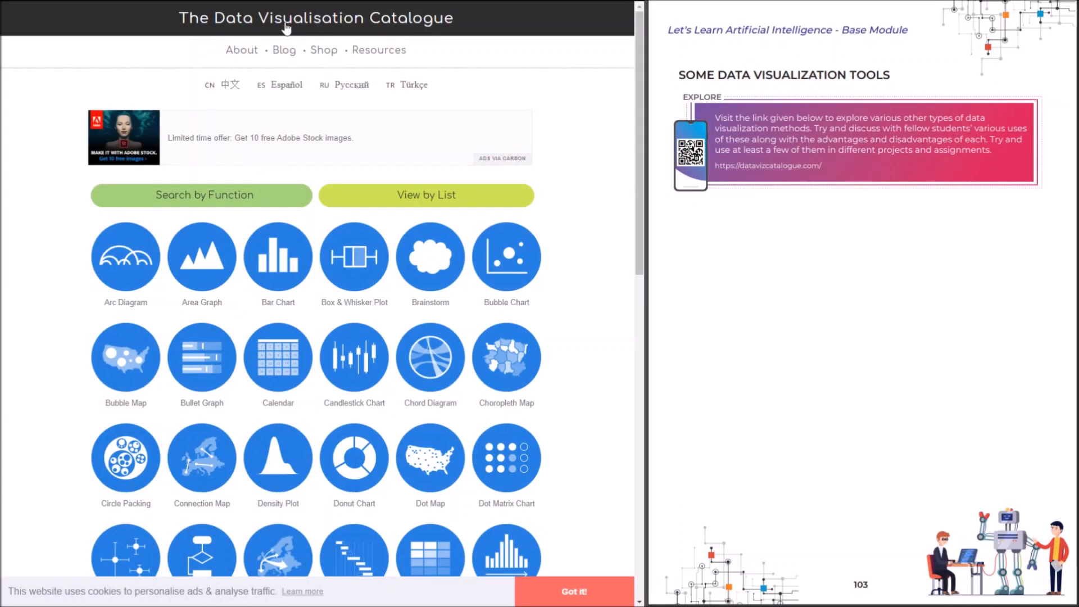
pyautogui.moveTo(537, 23)
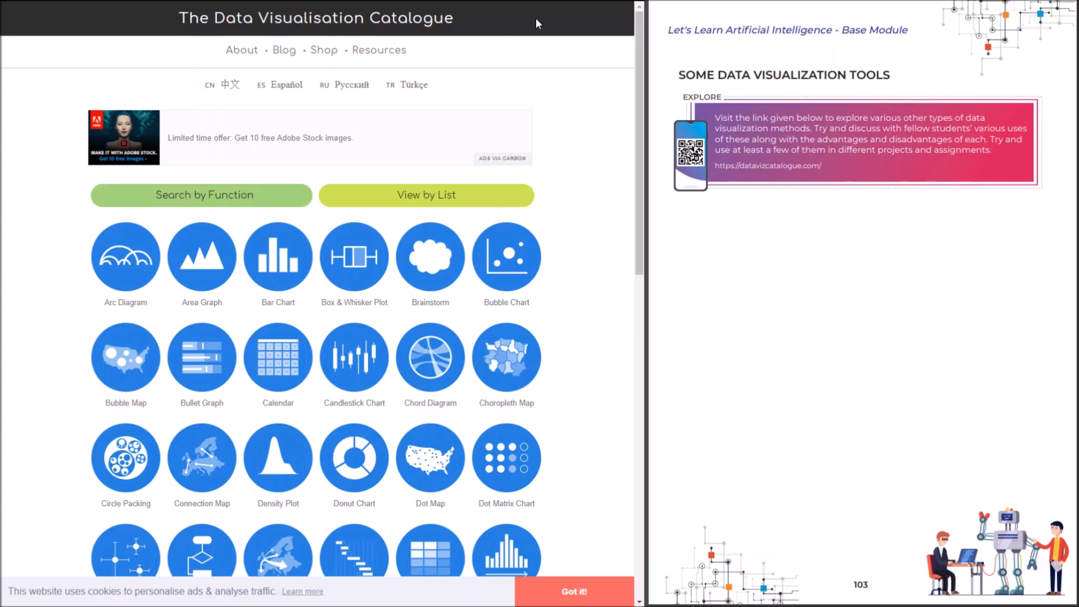
# Scroll the catalogue's chart icon grid to the bottom, through Violin Plot and Word Cloud.
pyautogui.scroll(-3)
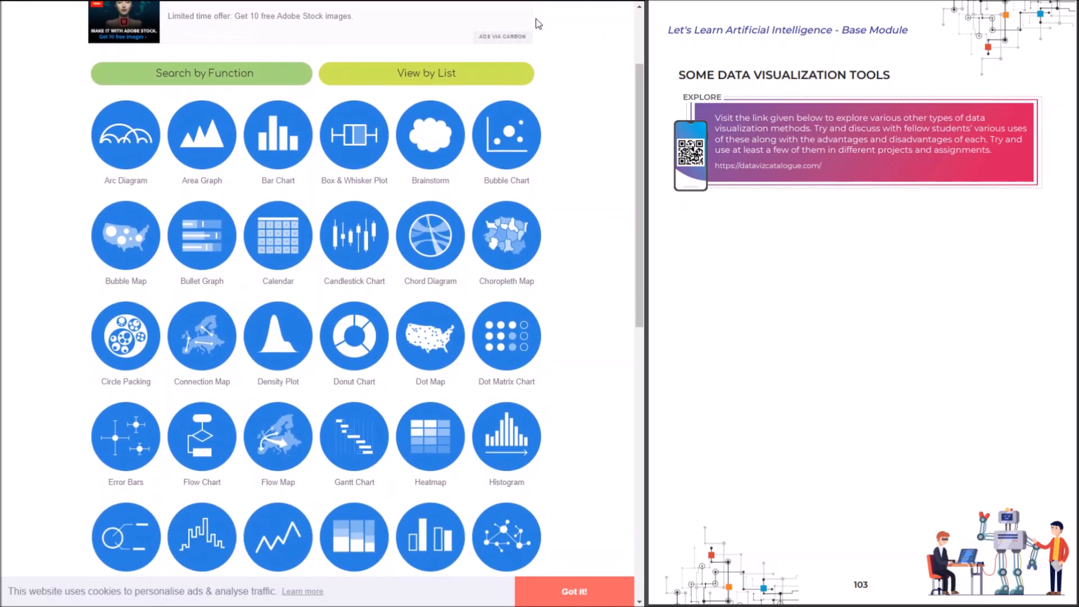
pyautogui.scroll(-3)
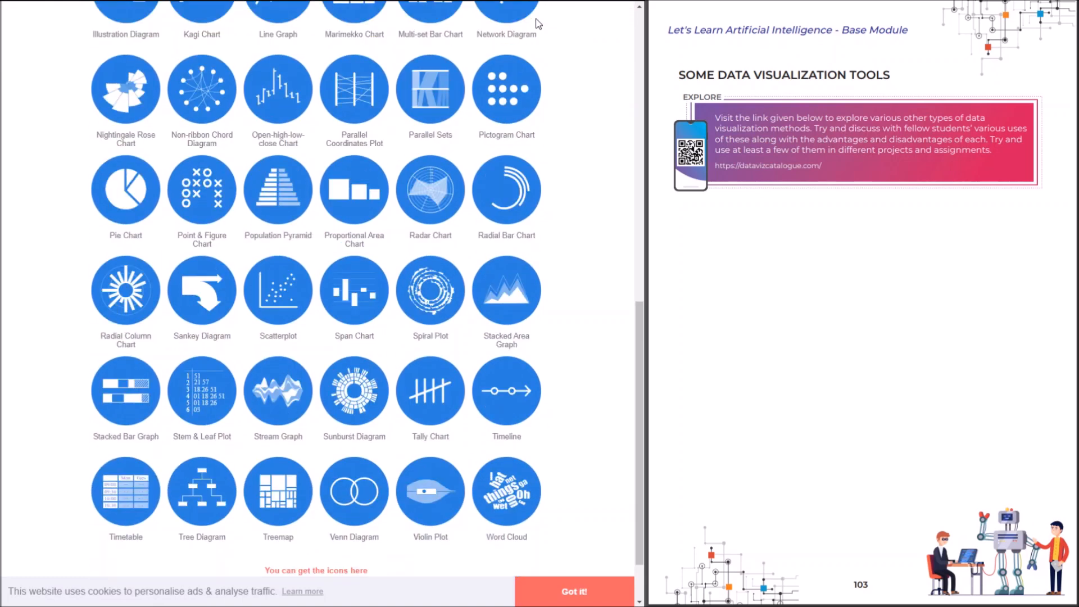
pyautogui.scroll(-3)
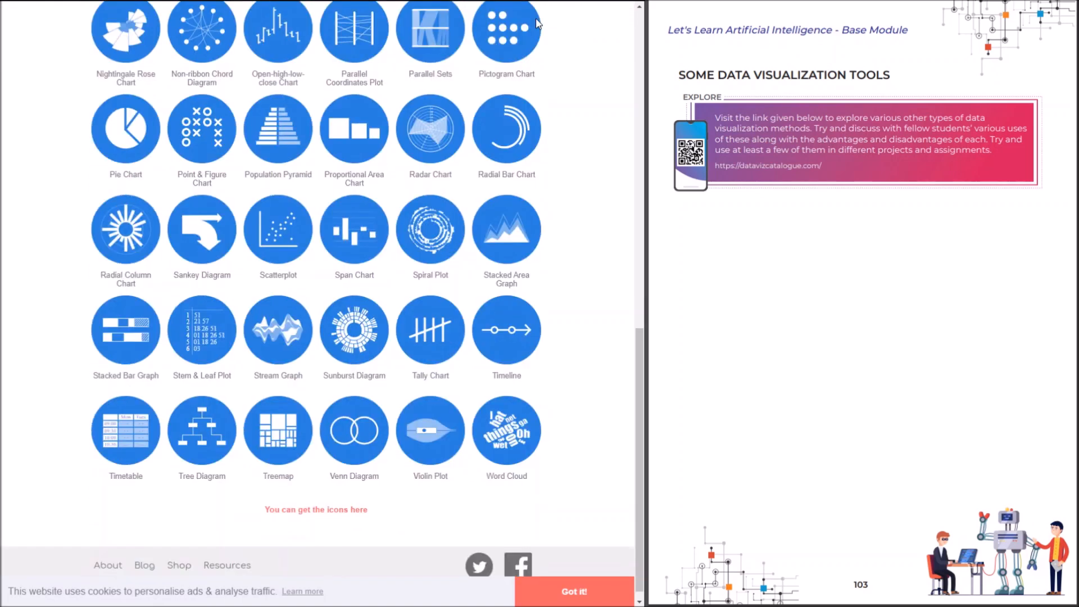